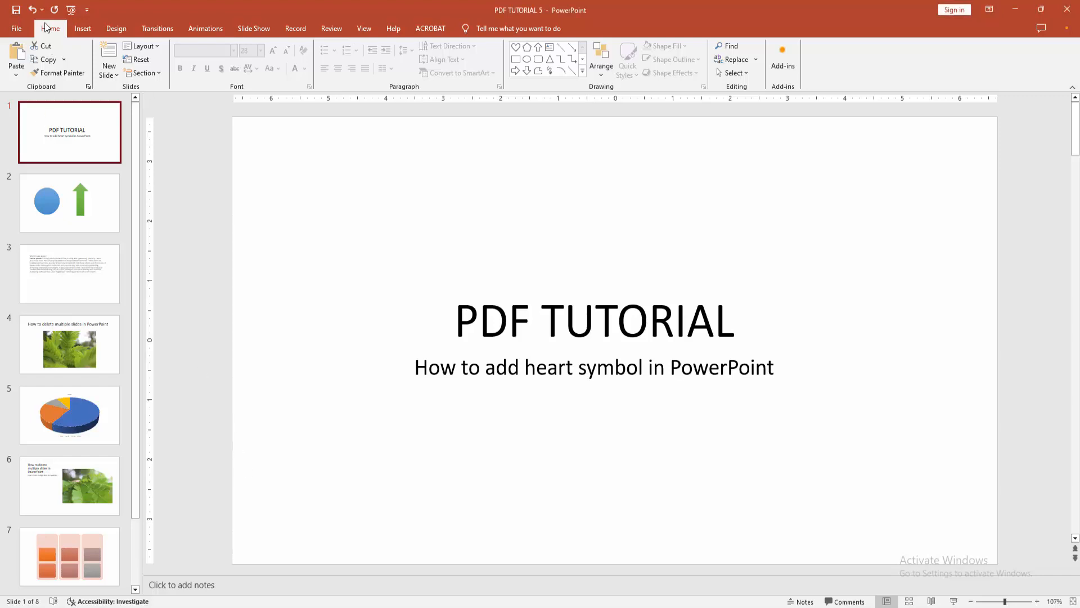
# Add a new slide with the Blank layout after the title slide.
pyautogui.click(110, 61)
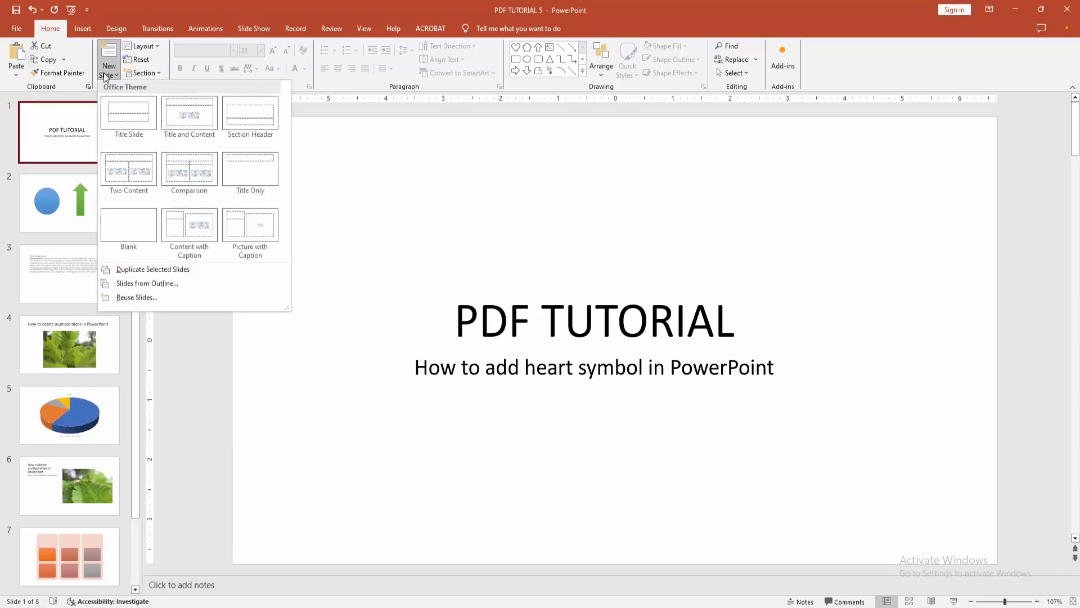
pyautogui.click(116, 221)
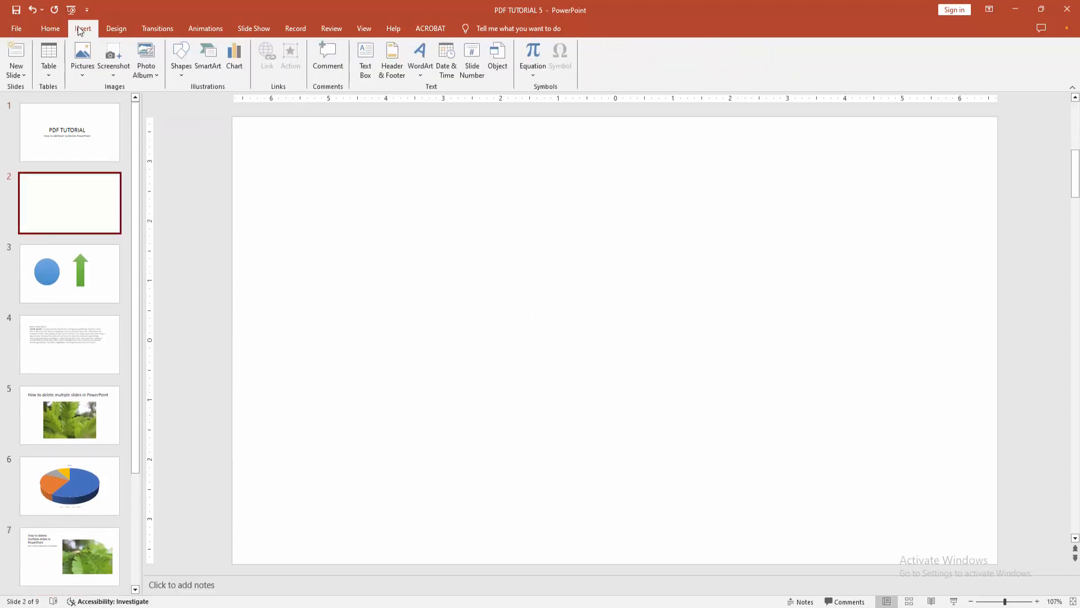
# Choose the Heart from the Basic Shapes gallery for drawing.
pyautogui.click(180, 57)
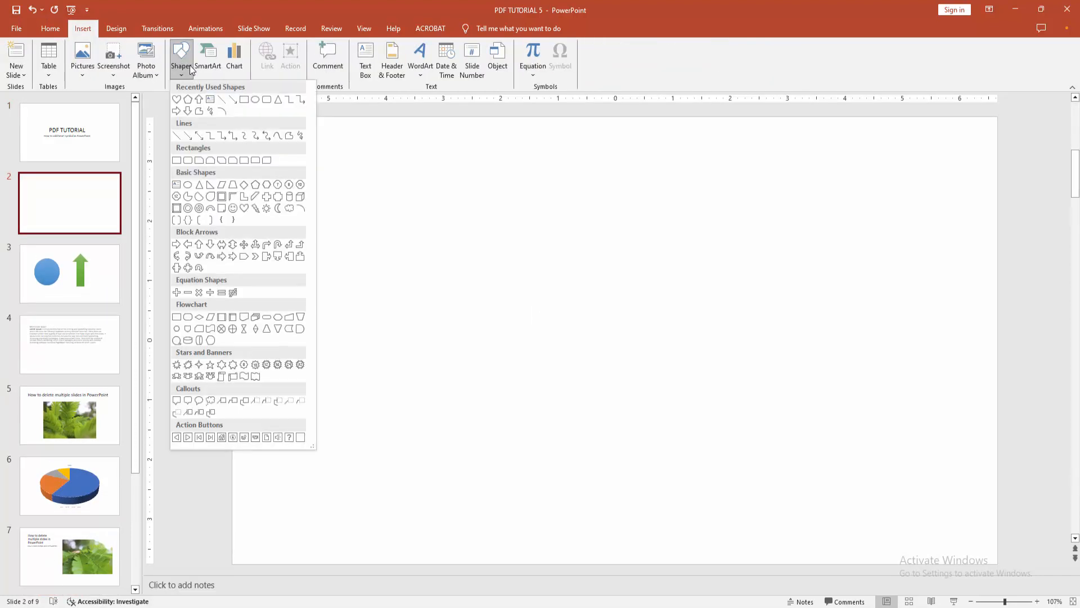
pyautogui.moveTo(273, 229)
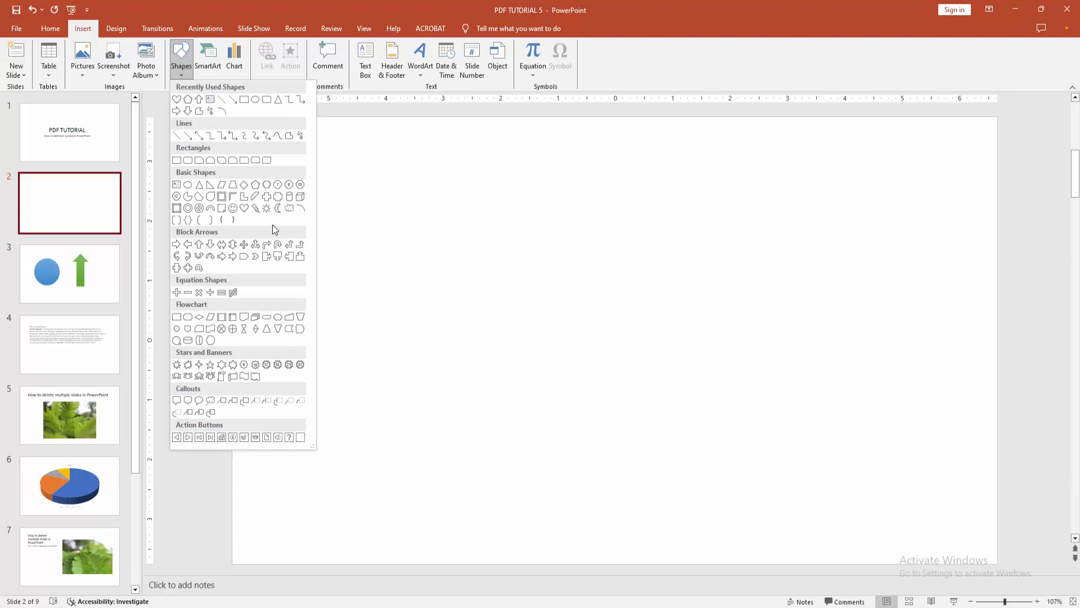
pyautogui.moveTo(243, 208)
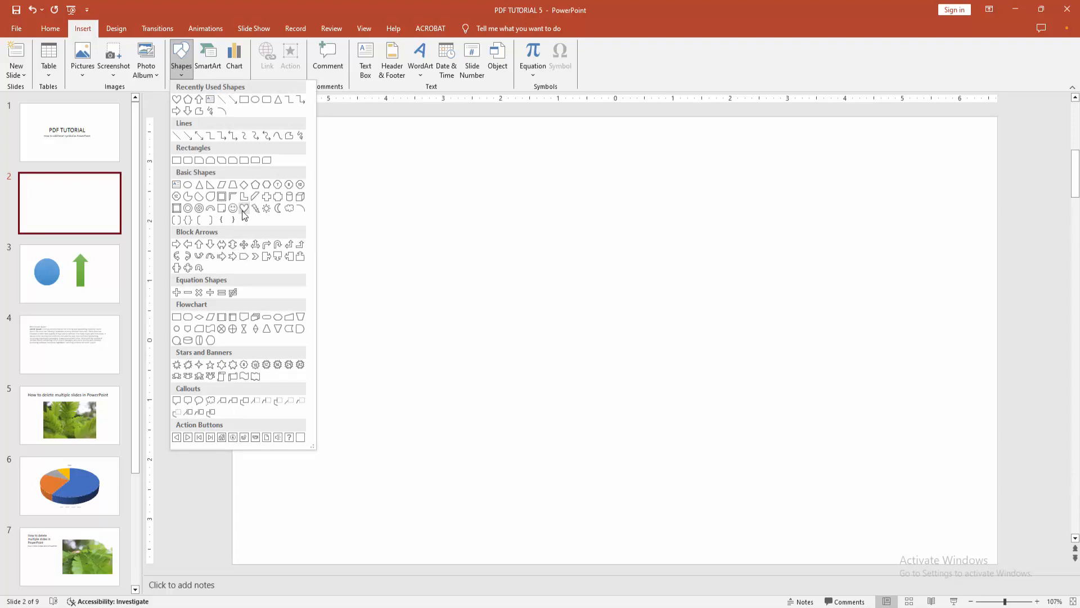
pyautogui.click(244, 208)
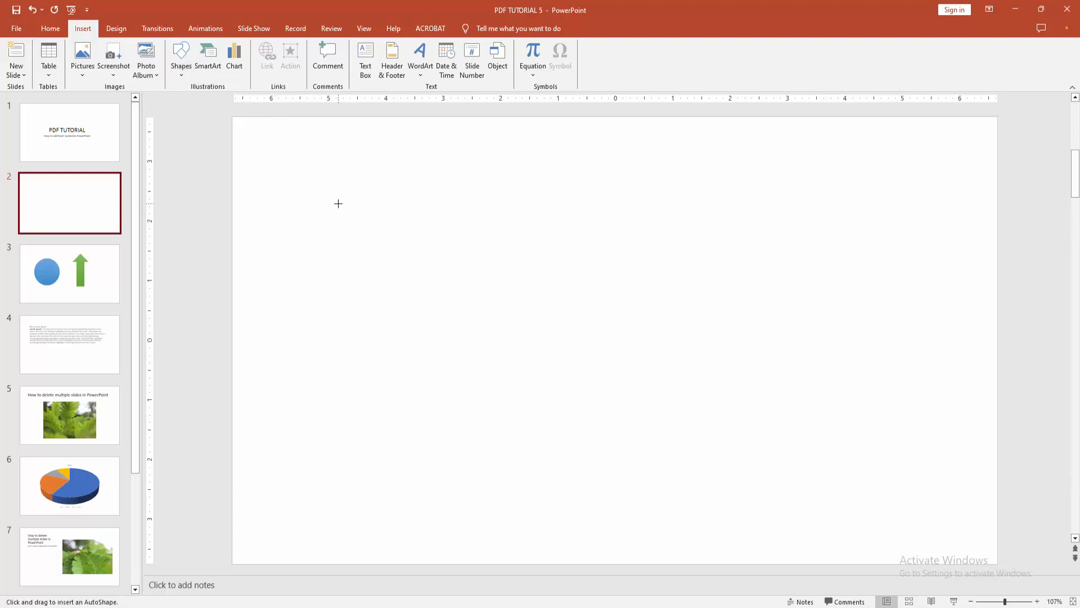
pyautogui.moveTo(388, 212)
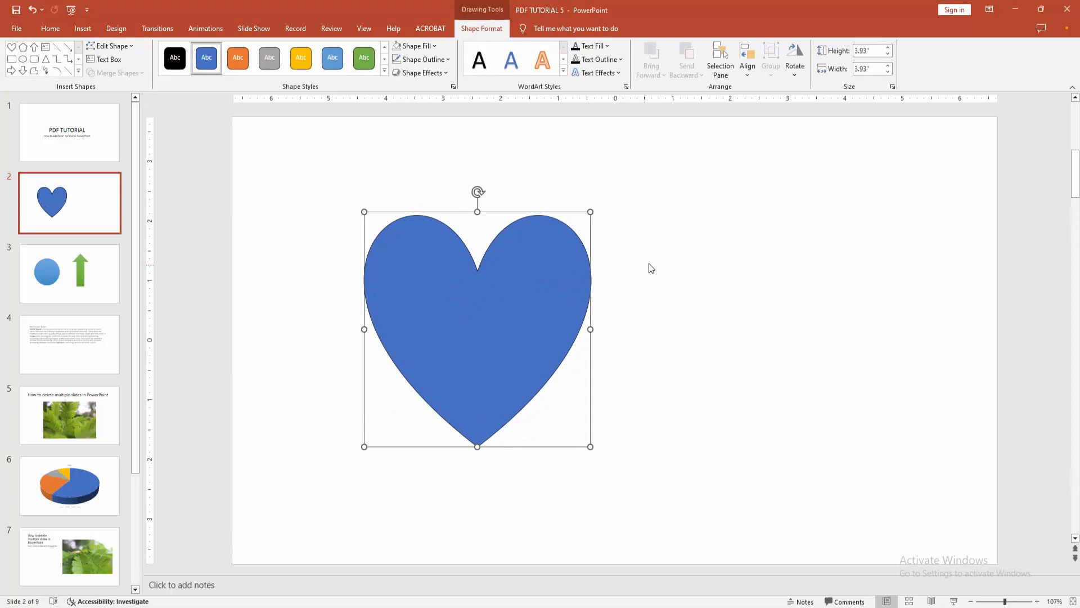
pyautogui.moveTo(459, 277)
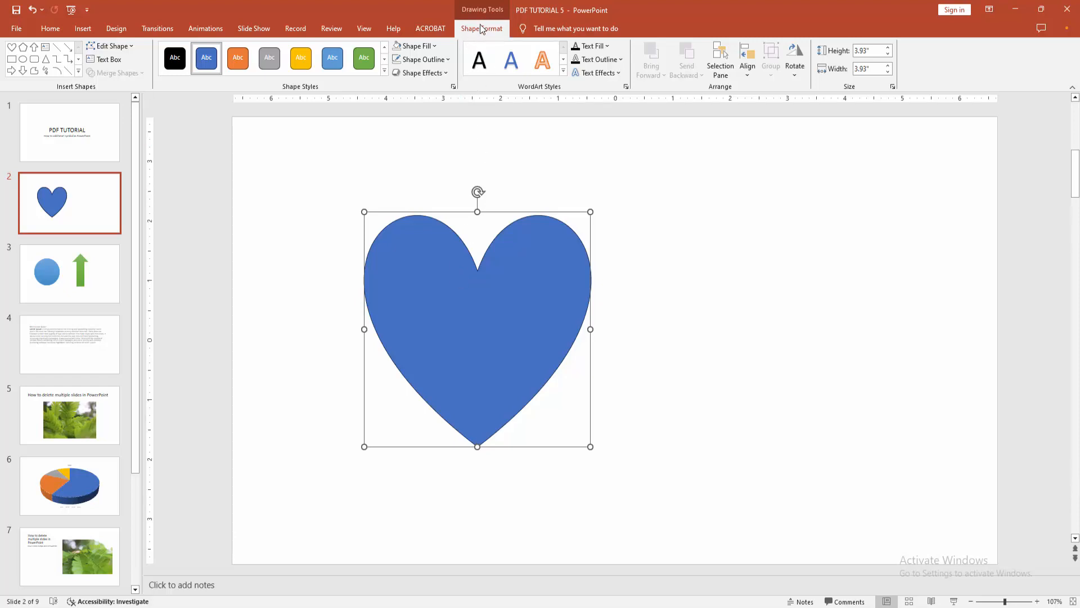
# Open the heart's Format Shape pane via Shape Fill > Gradient > More Gradients.
pyautogui.click(414, 45)
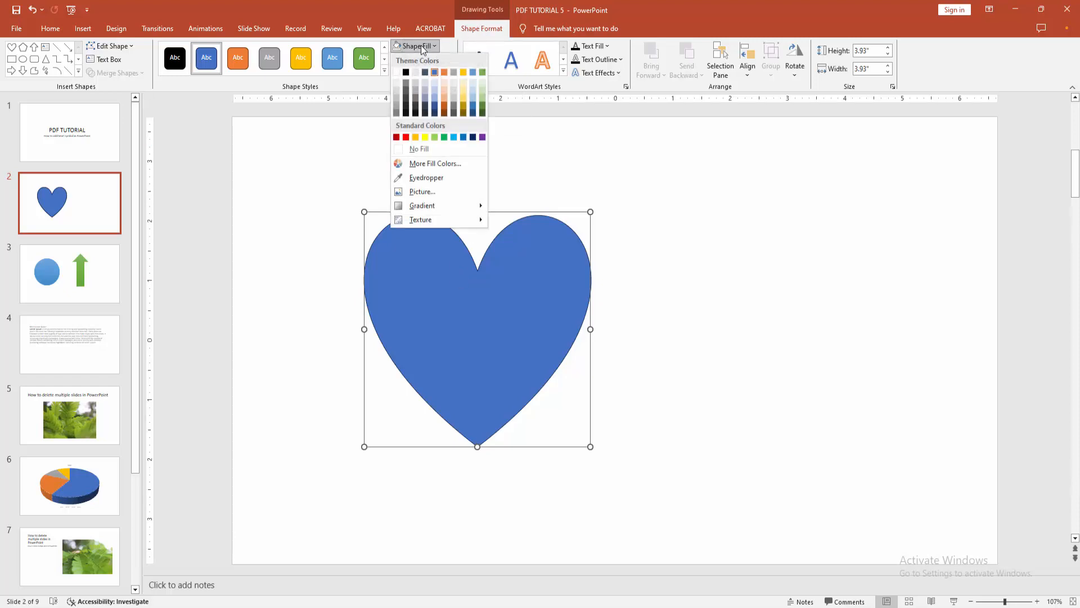
pyautogui.click(436, 72)
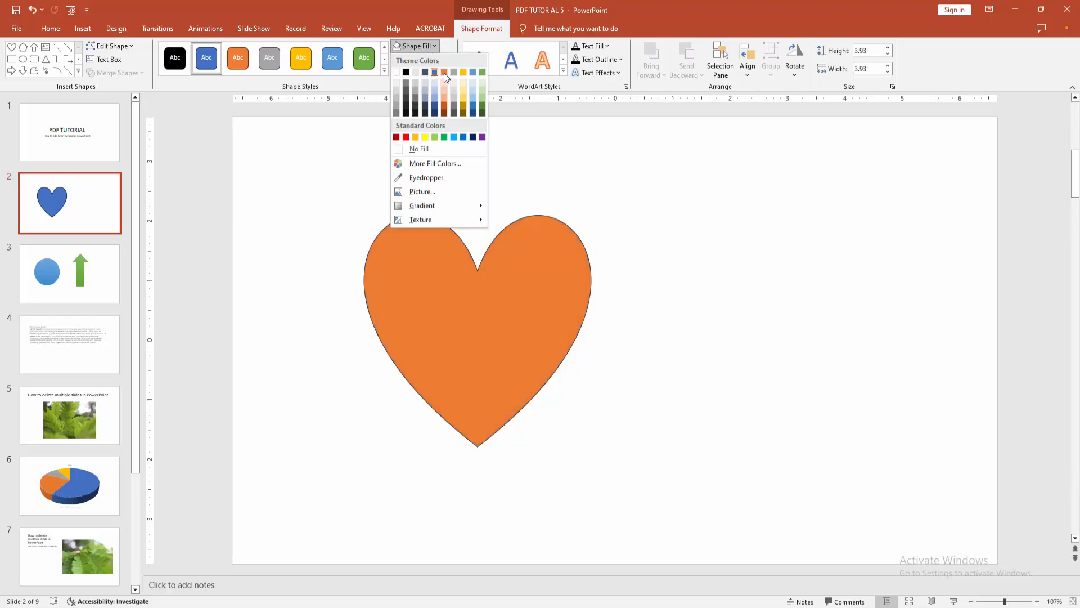
pyautogui.click(421, 72)
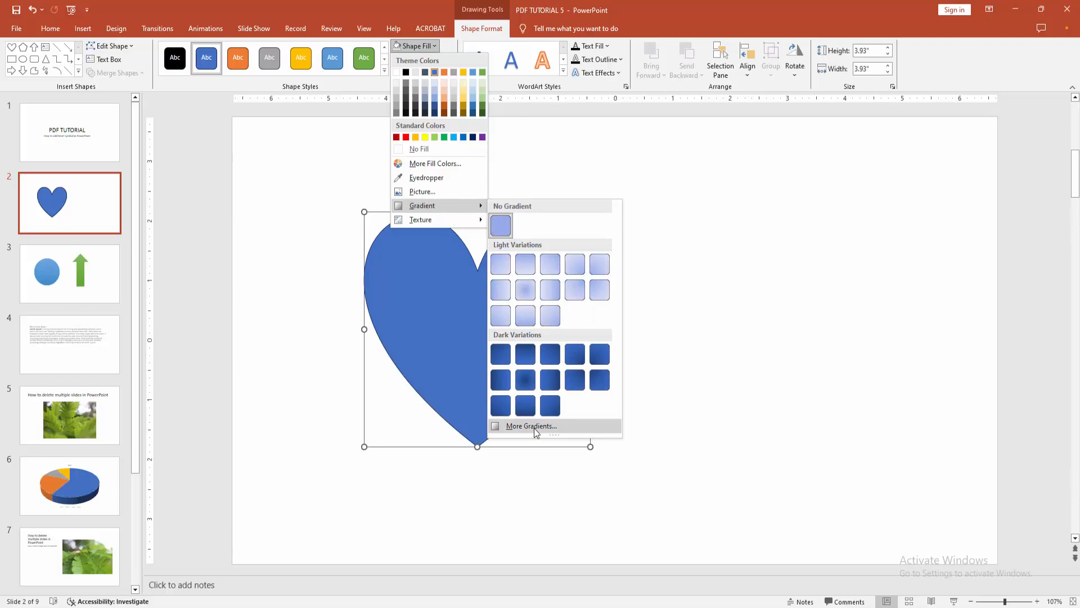
pyautogui.click(531, 426)
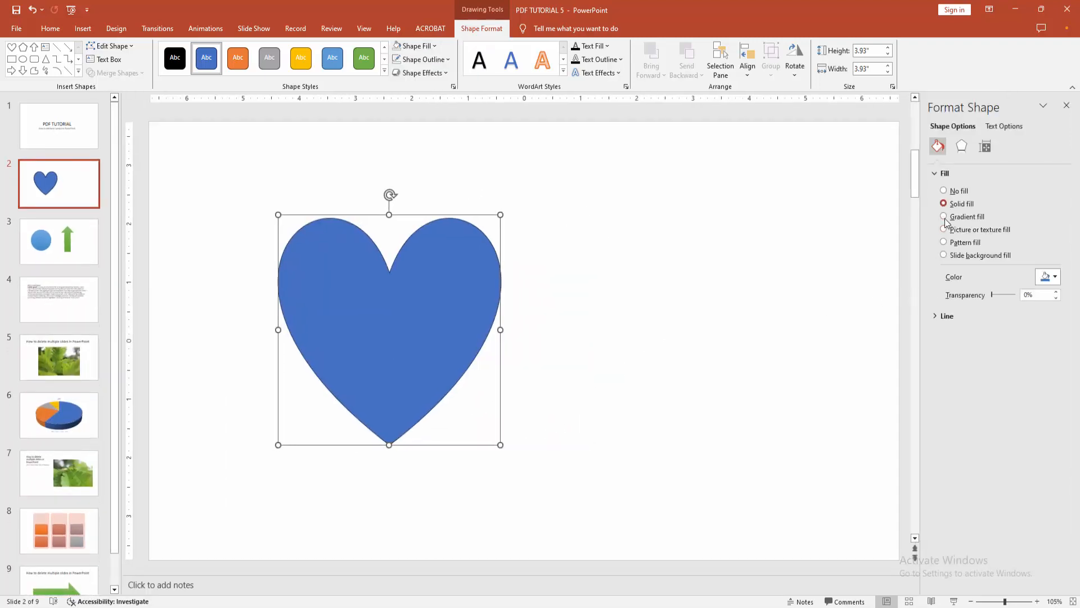
# Switch the heart's fill to Gradient fill in the Format Shape pane.
pyautogui.click(943, 216)
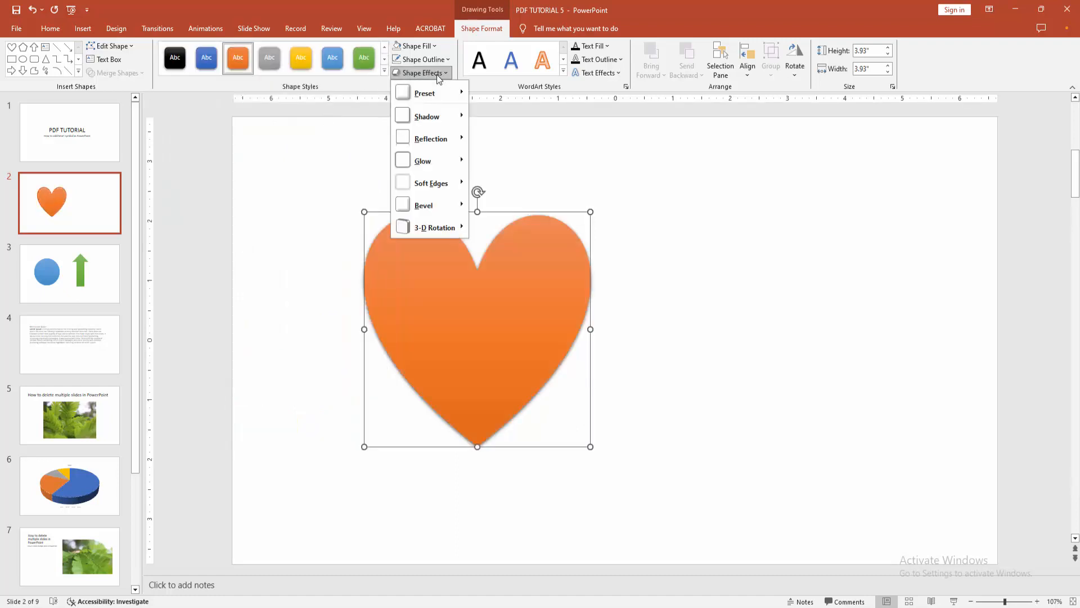
pyautogui.moveTo(428, 126)
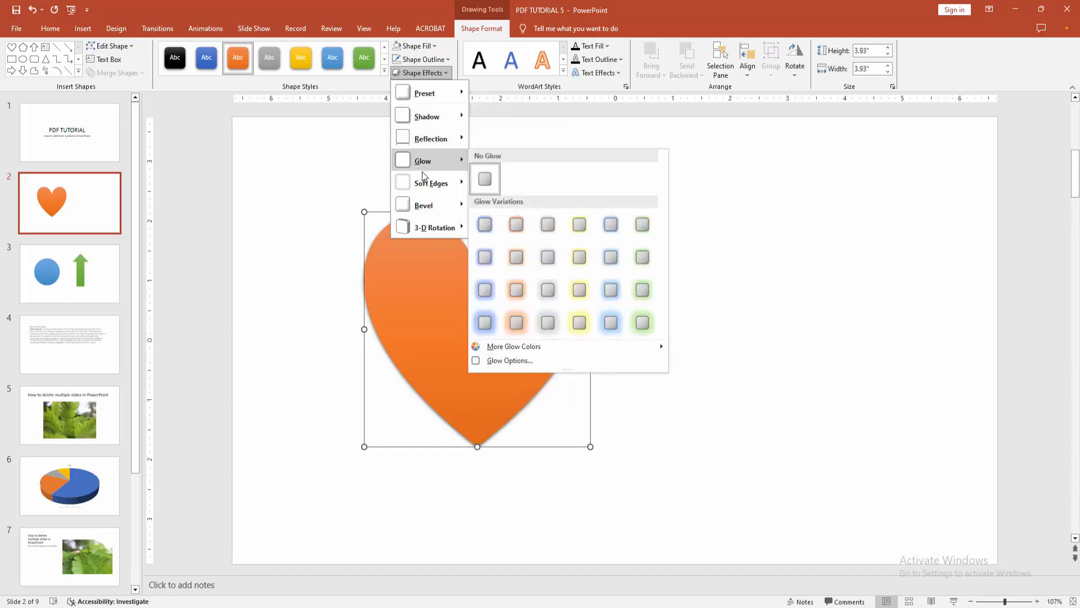
# Dismiss the Shape Effects menu without applying any glow.
pyautogui.click(484, 178)
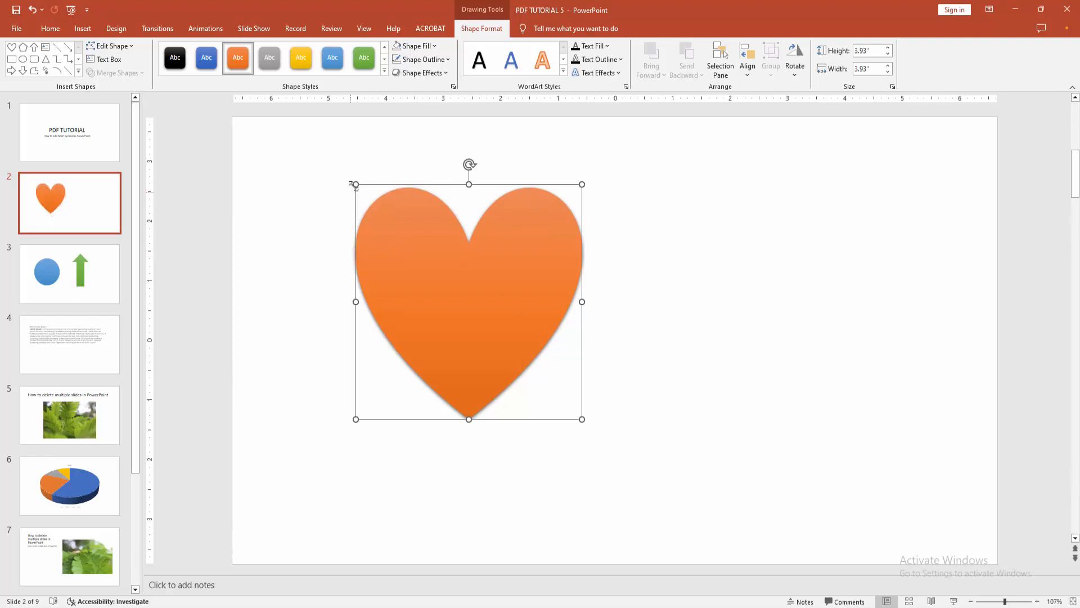
pyautogui.moveTo(424, 215)
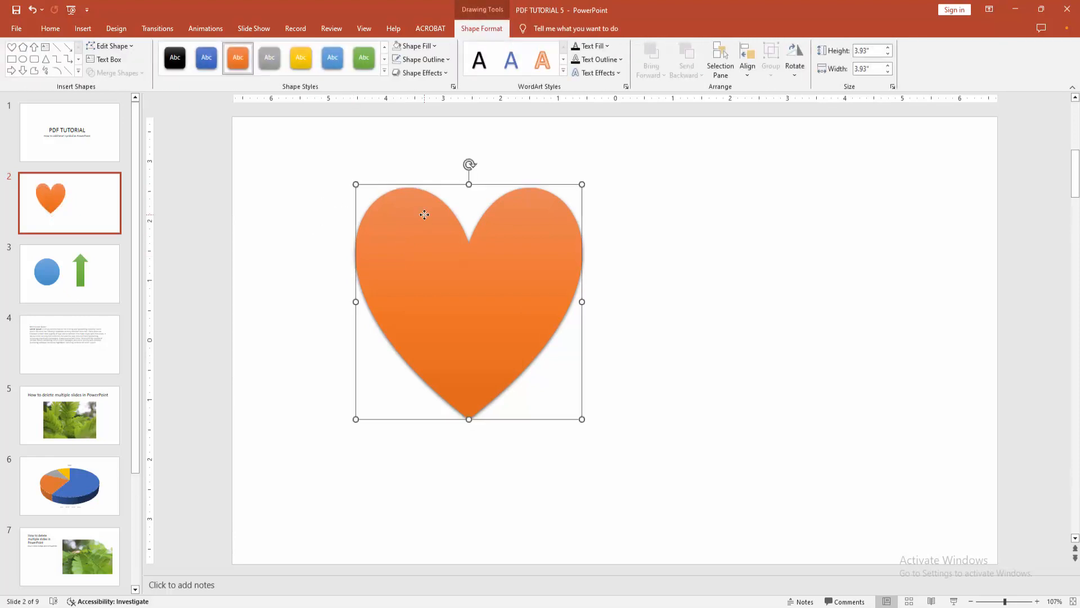
# Click an empty part of slide 2 to deselect the orange heart.
pyautogui.click(295, 225)
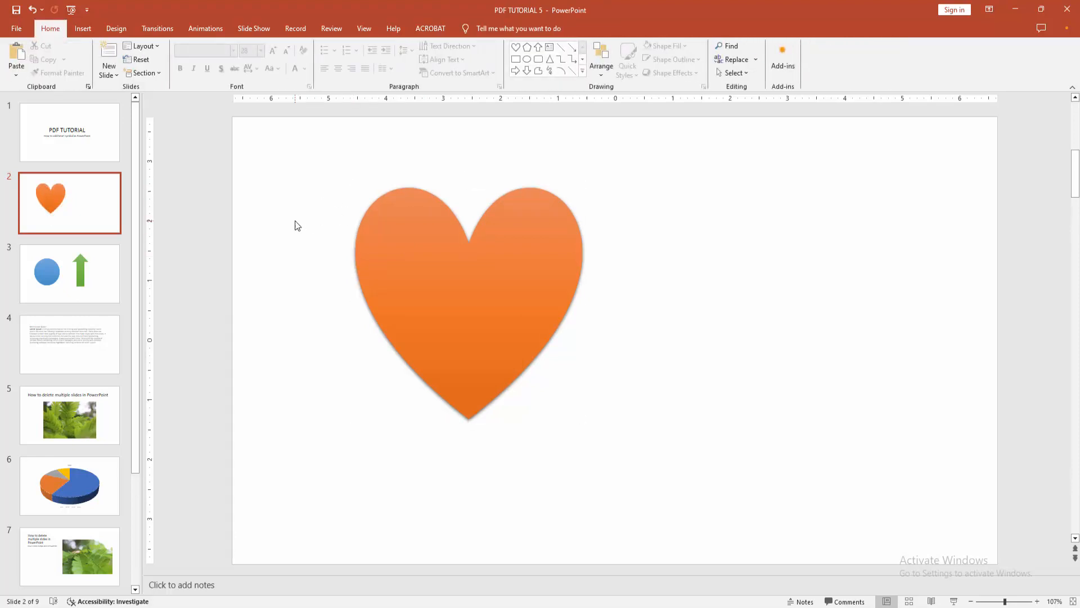